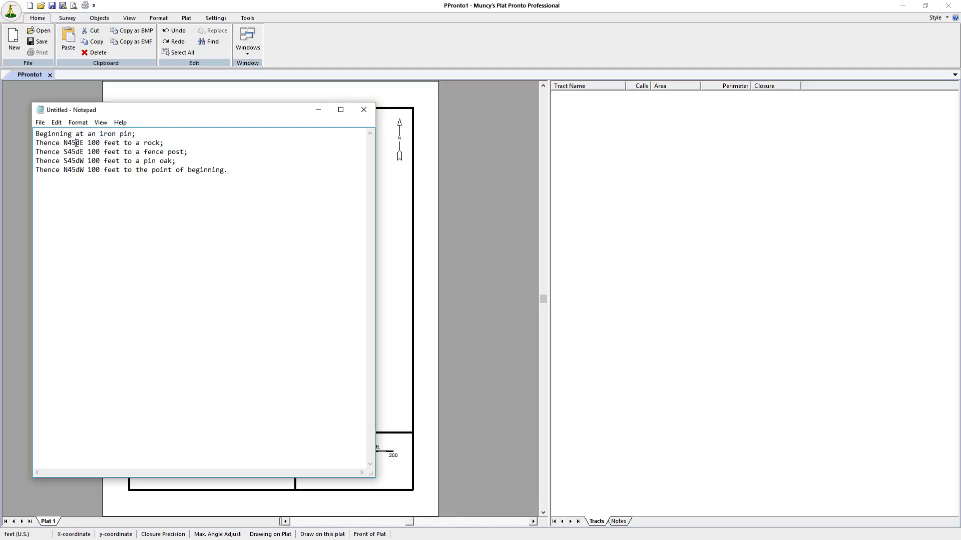
Fix the first call's bearing to N45dE and select the whole land description
double_click(75, 143)
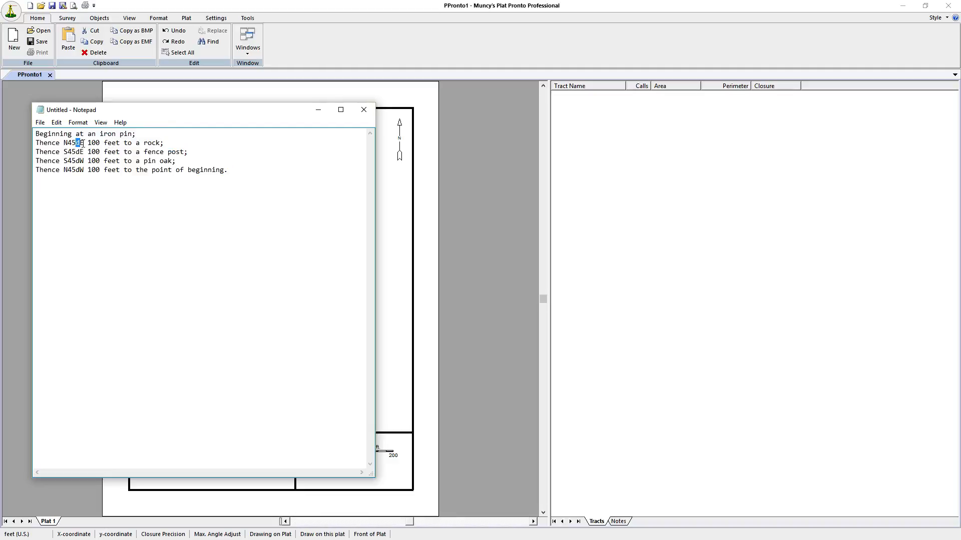
text(dE)
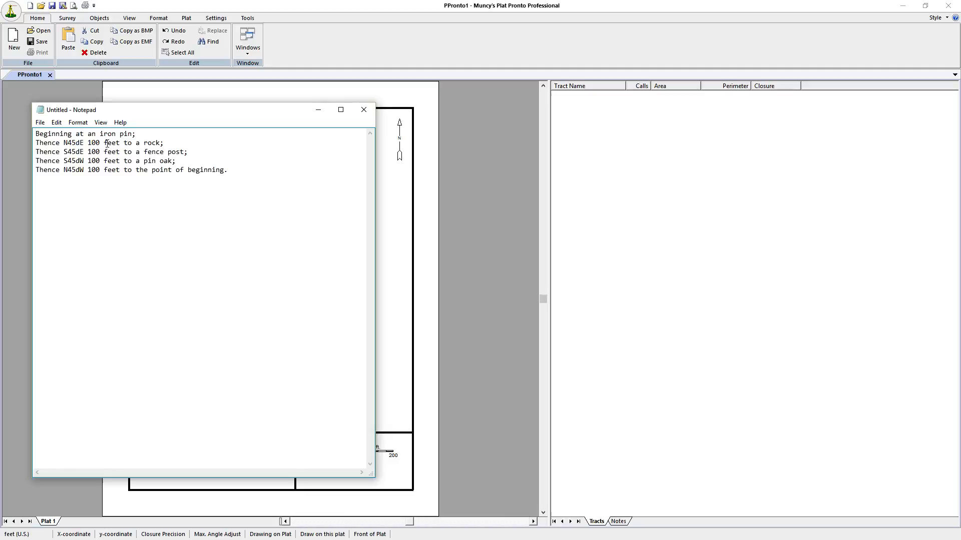
double_click(111, 143)
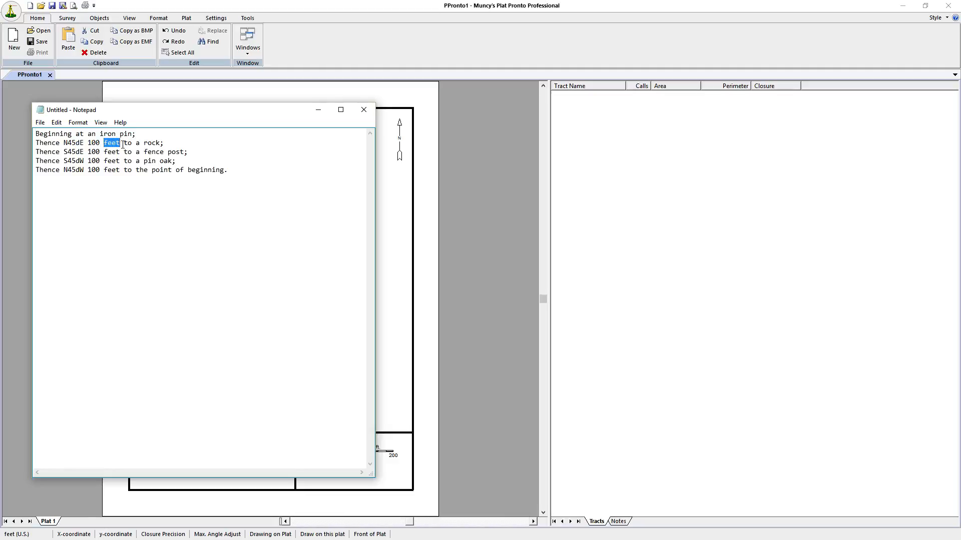
drag(122, 143, 158, 143)
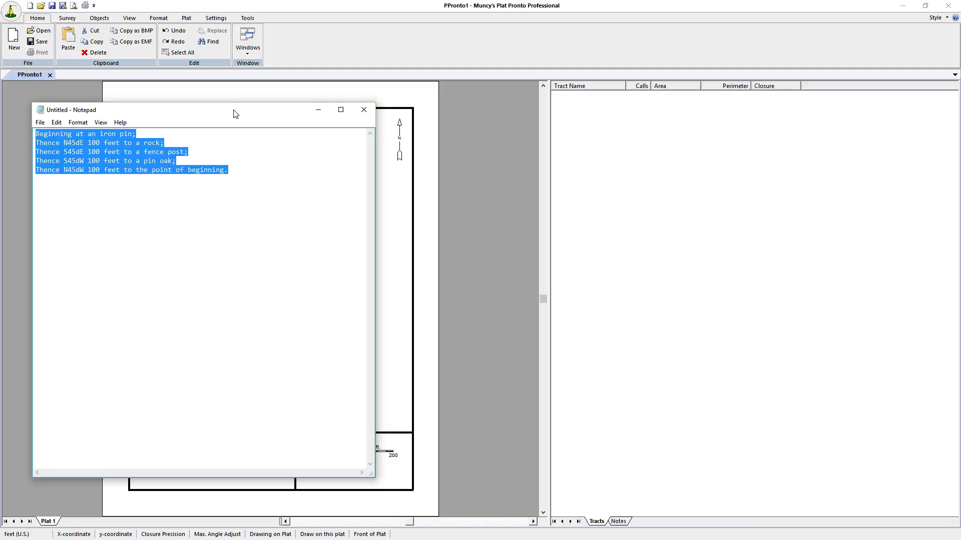
Bring the Plat Pronto window forward on blank Plat 1 with the Survey ribbon shown
click(362, 110)
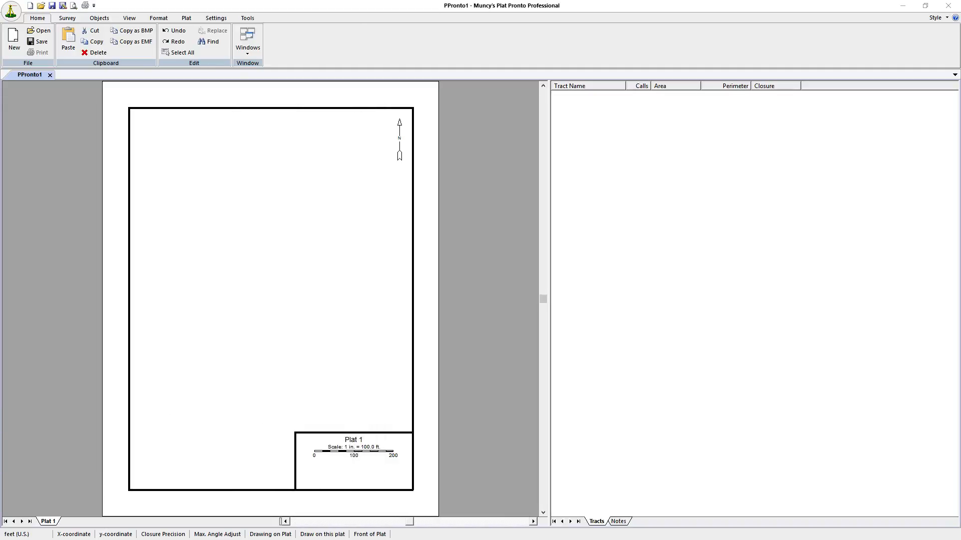
click(67, 17)
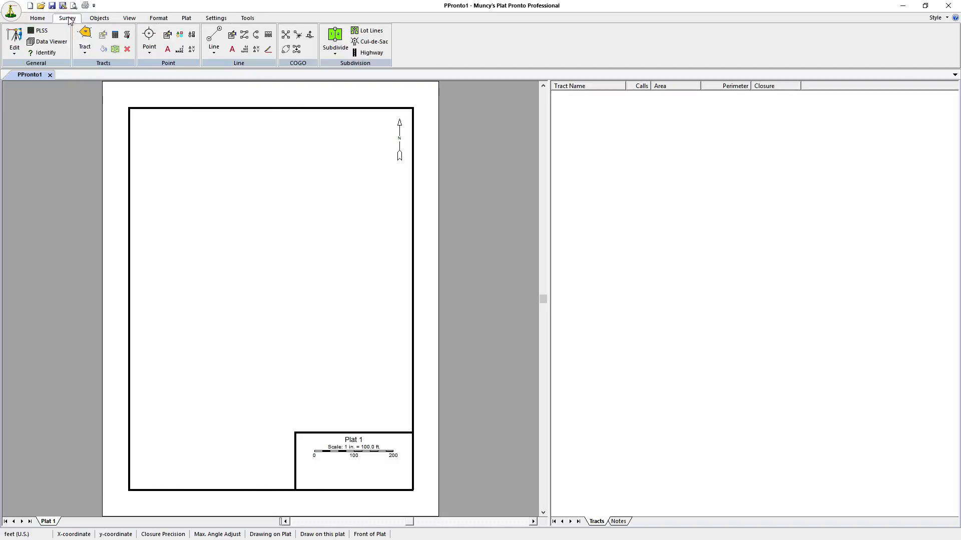
mouse_move(127, 34)
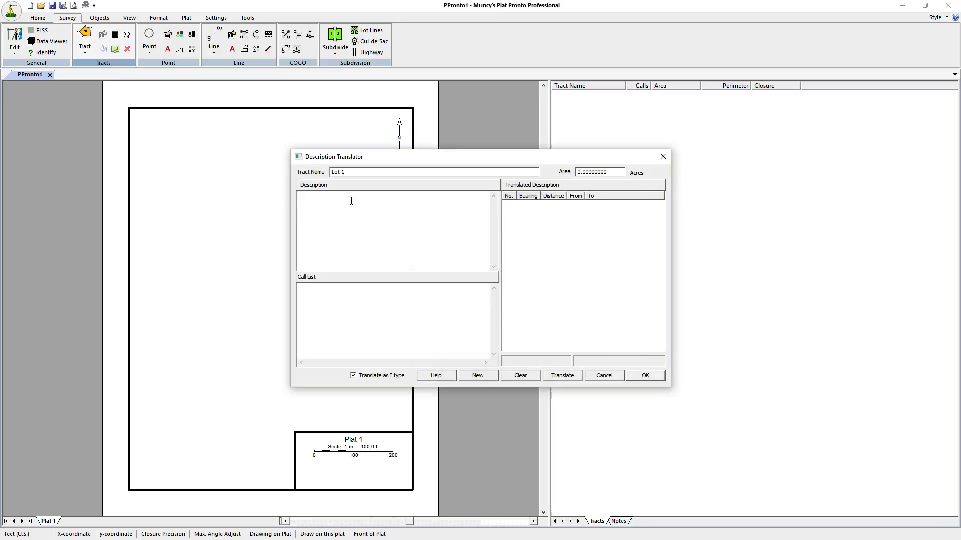
Enter the Lot 1 description 'Beginning at an iron pin;' into the Description Translator
text(Beginning at an iron pin;)
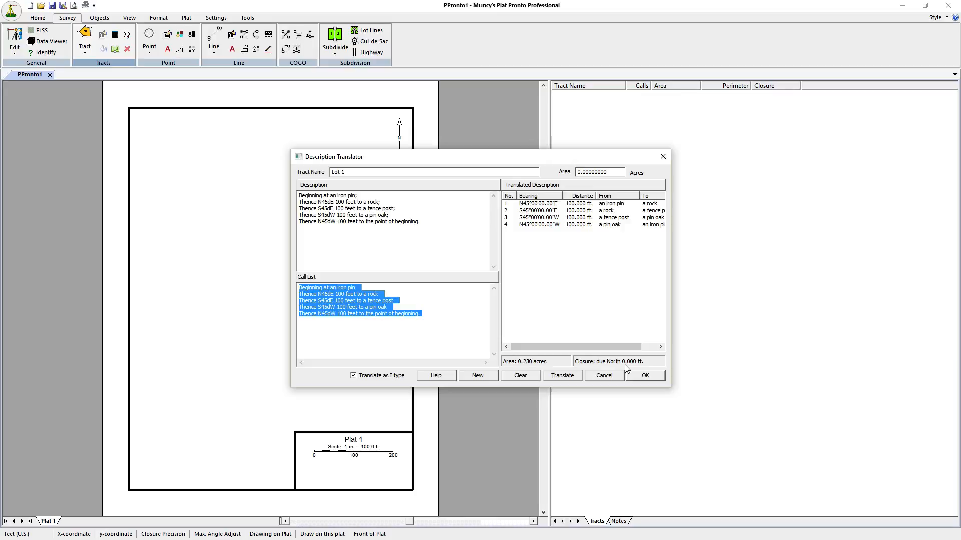
mouse_move(632, 372)
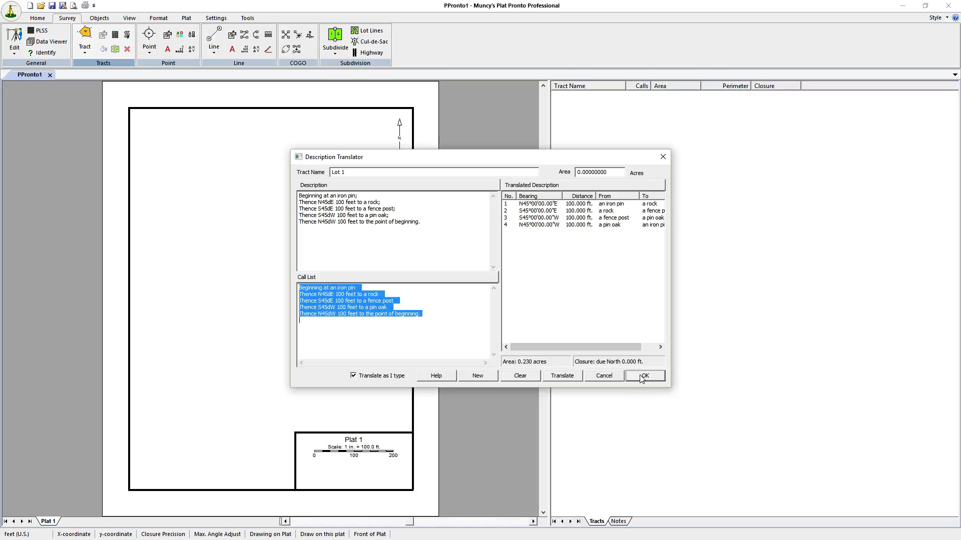
Accept the translated four-call Lot 1 survey in the Description Translator
click(644, 376)
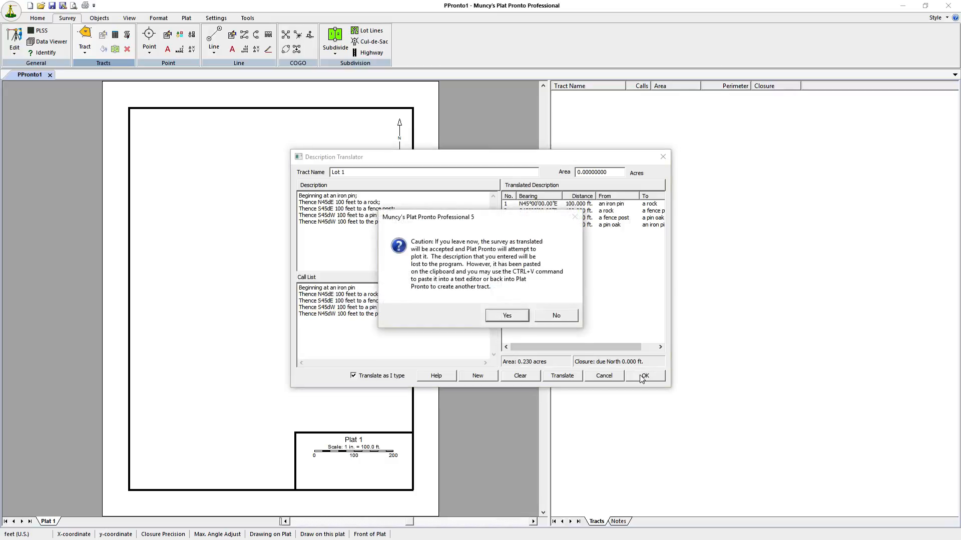
mouse_move(421, 280)
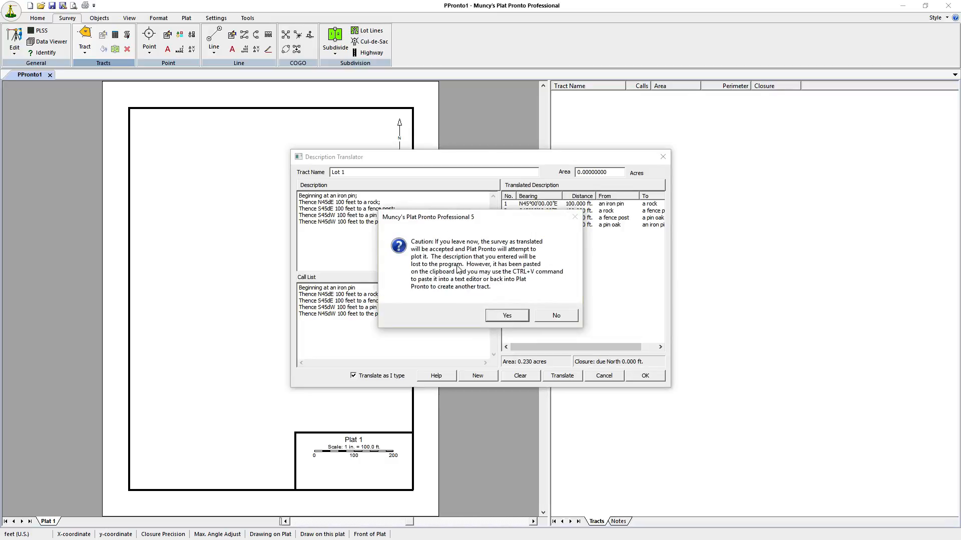
mouse_move(474, 277)
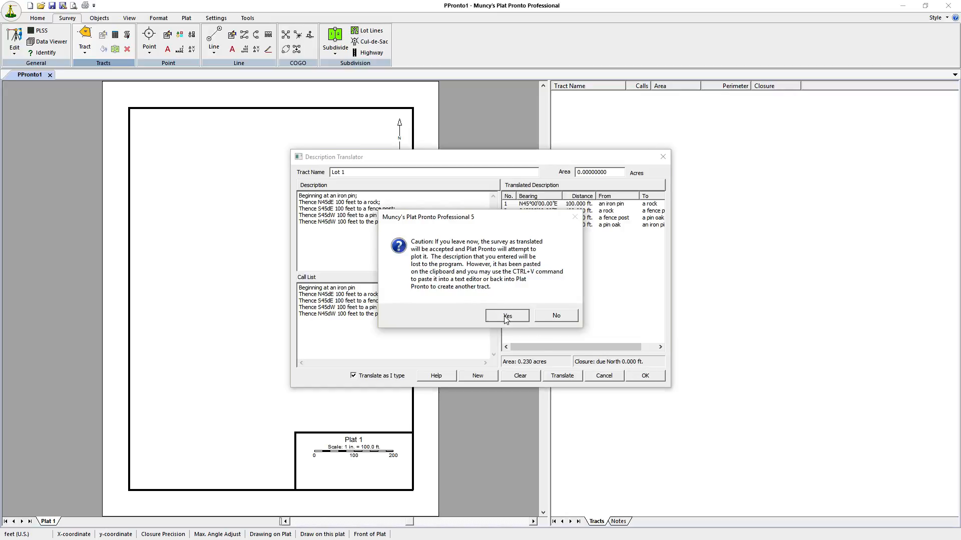
Confirm plotting Lot 1 and zoom out to show the whole 0.230-acre diamond on Plat 1
click(507, 315)
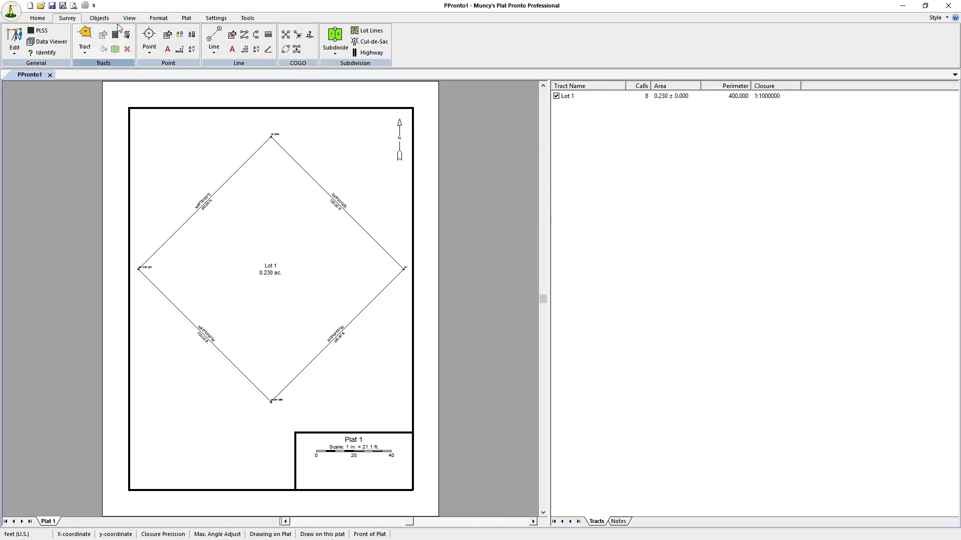
click(130, 18)
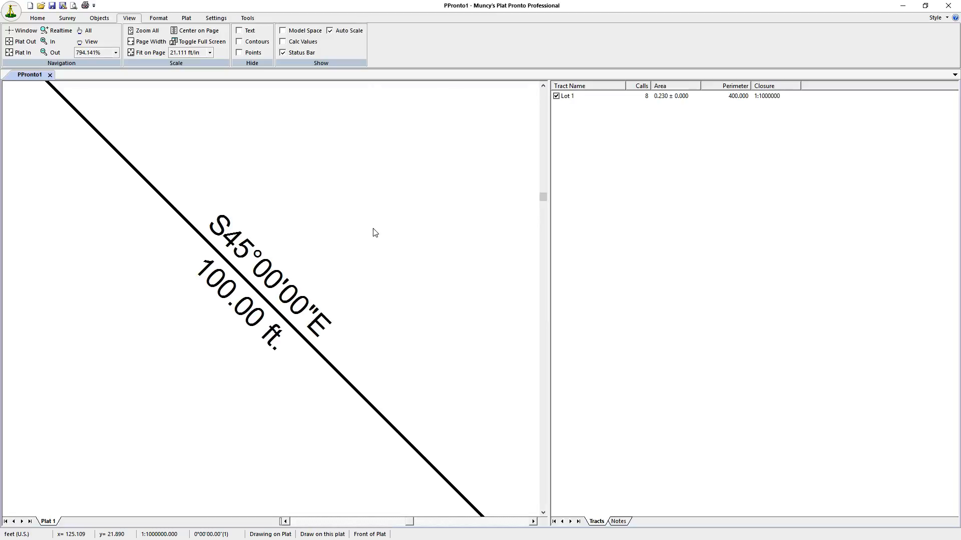
click(146, 30)
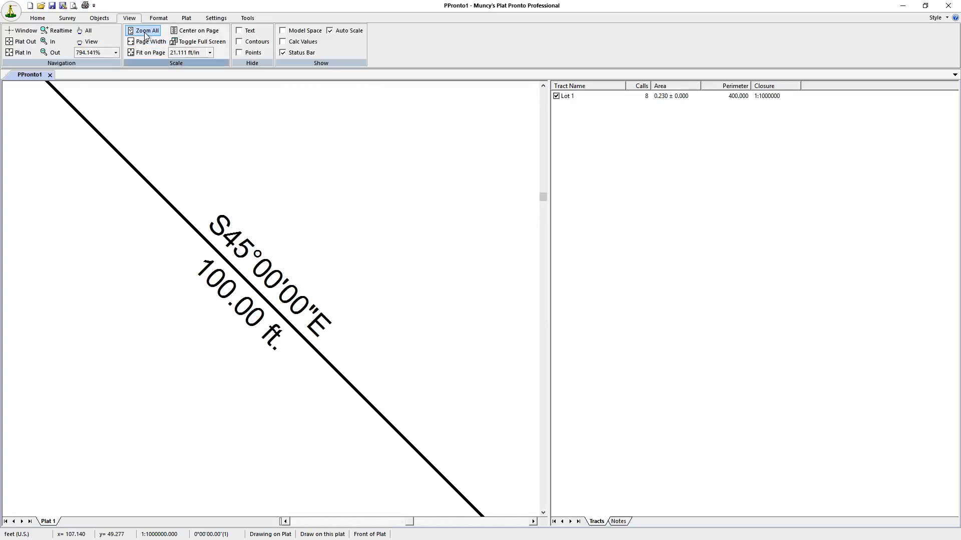
click(146, 30)
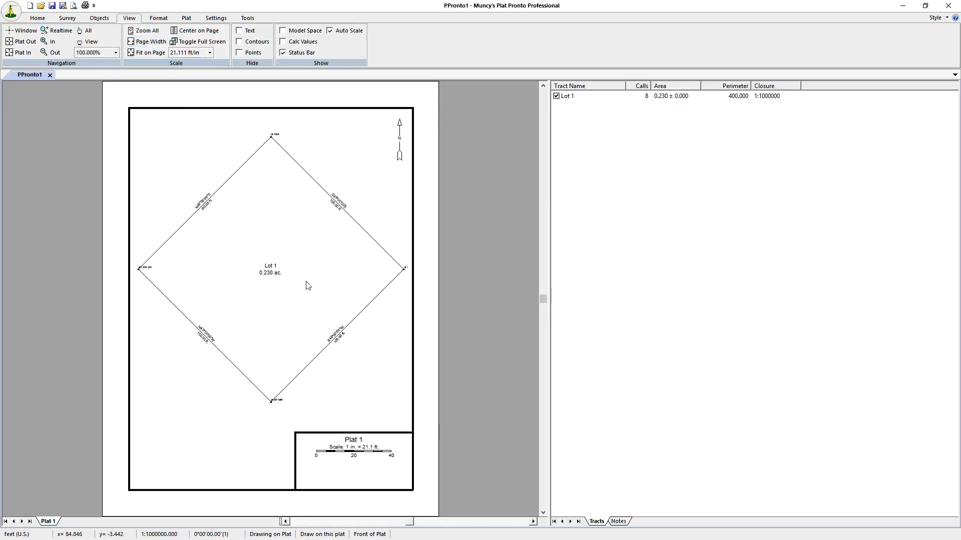